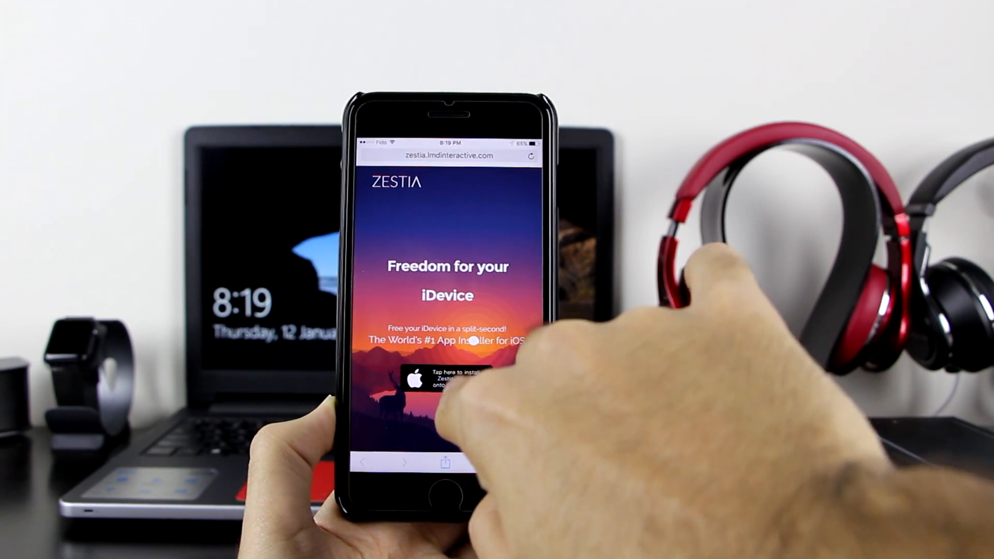
- Install the Zestia Application Installer profile from zestia.lmdinteractive.com and finish with Done
left_click(447, 381)
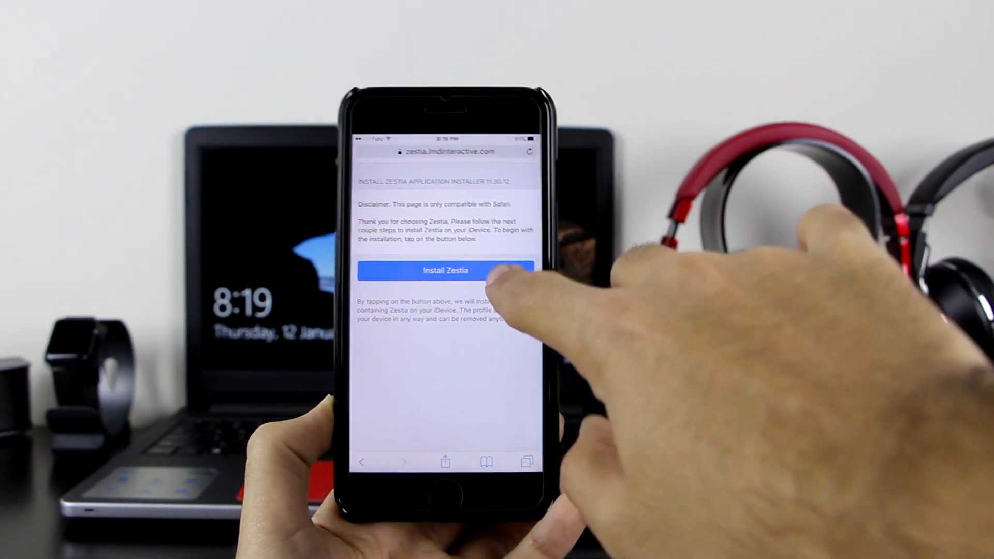
left_click(445, 271)
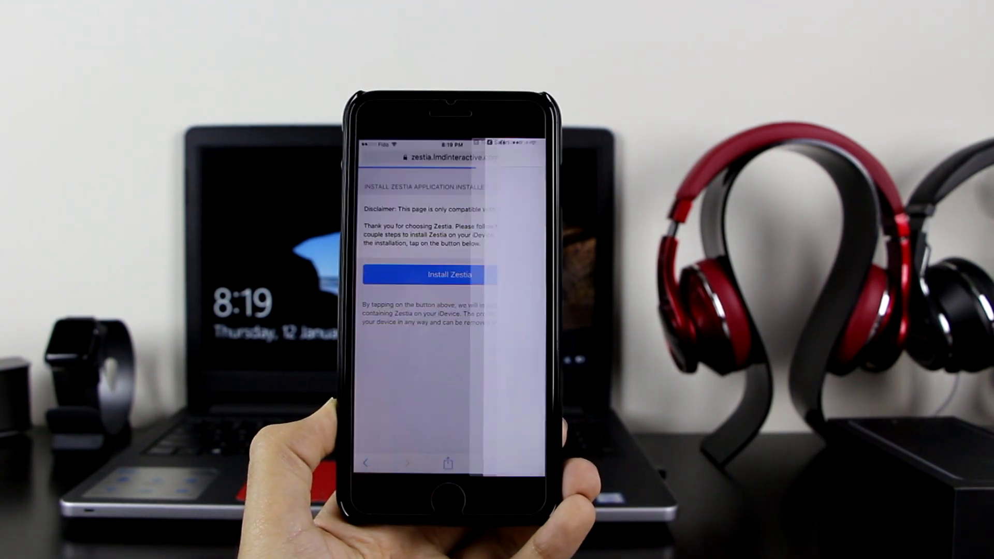
left_click(428, 275)
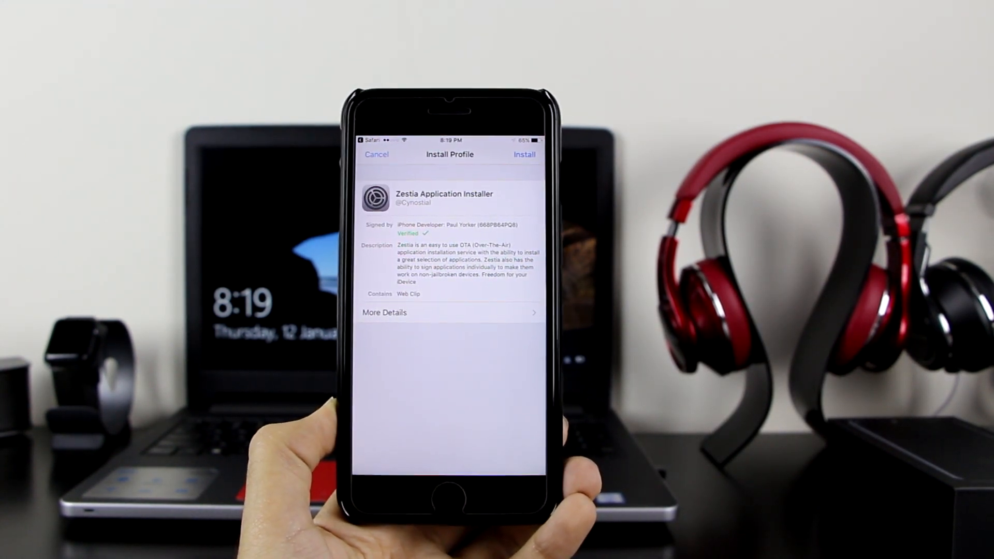
left_click(524, 154)
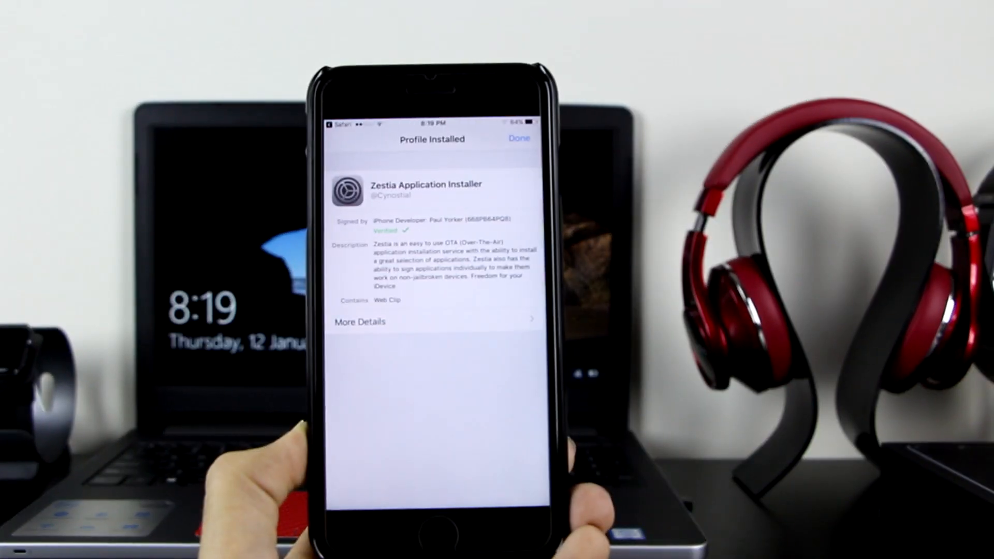
left_click(518, 138)
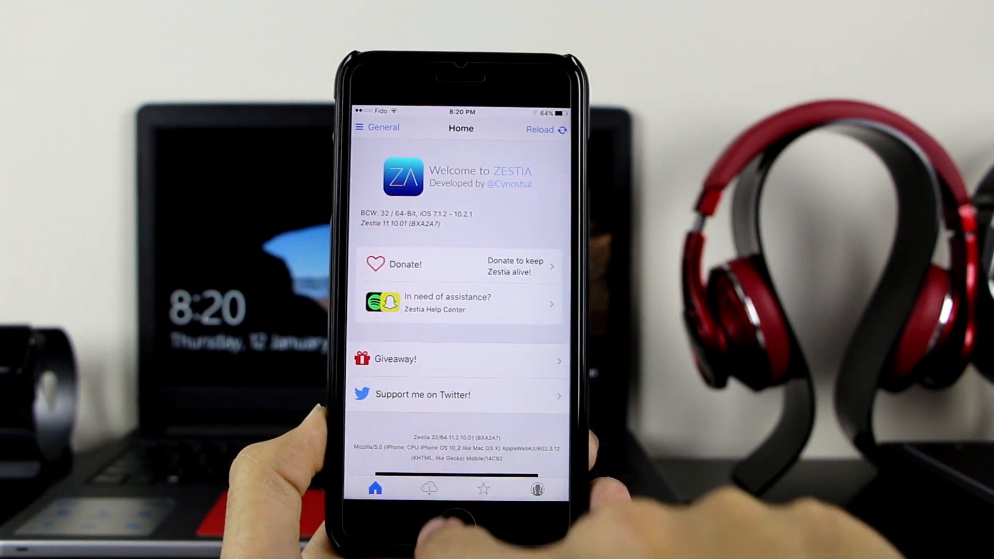
- Go to Zestia's Applications section listing top free apps like Spotify++ and MovieBox++
left_click(421, 489)
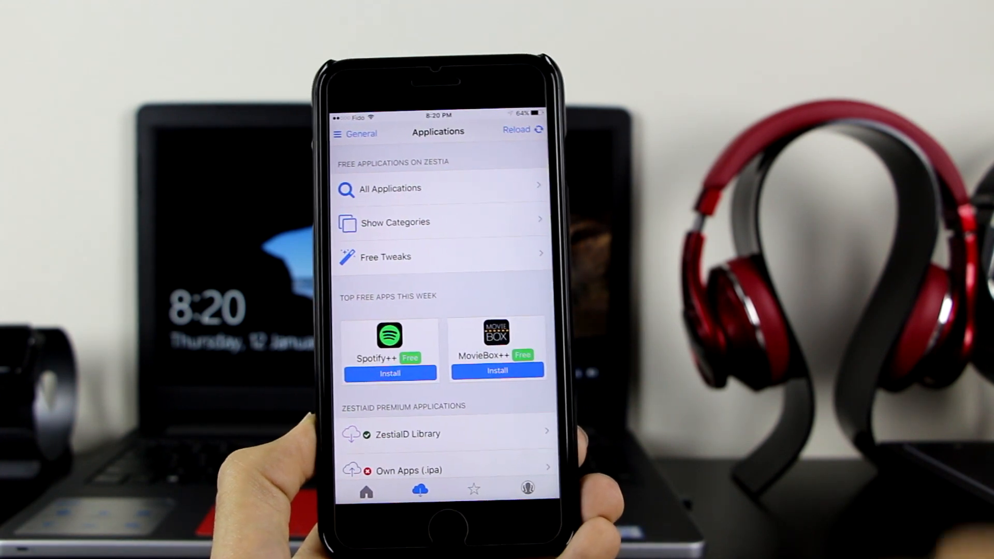
left_click(385, 257)
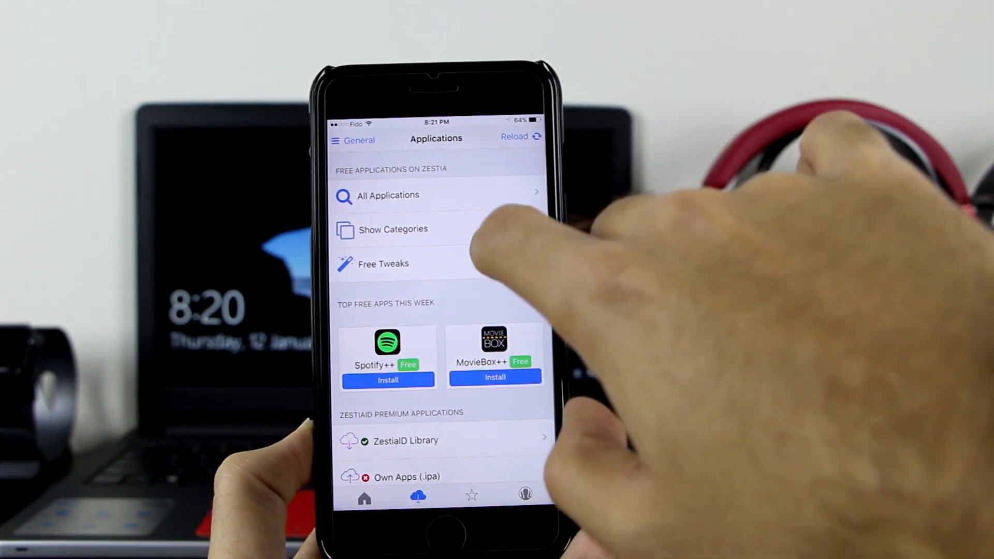
- Expand the app categories and scroll through the Pre-Hacked Games list
left_click(393, 229)
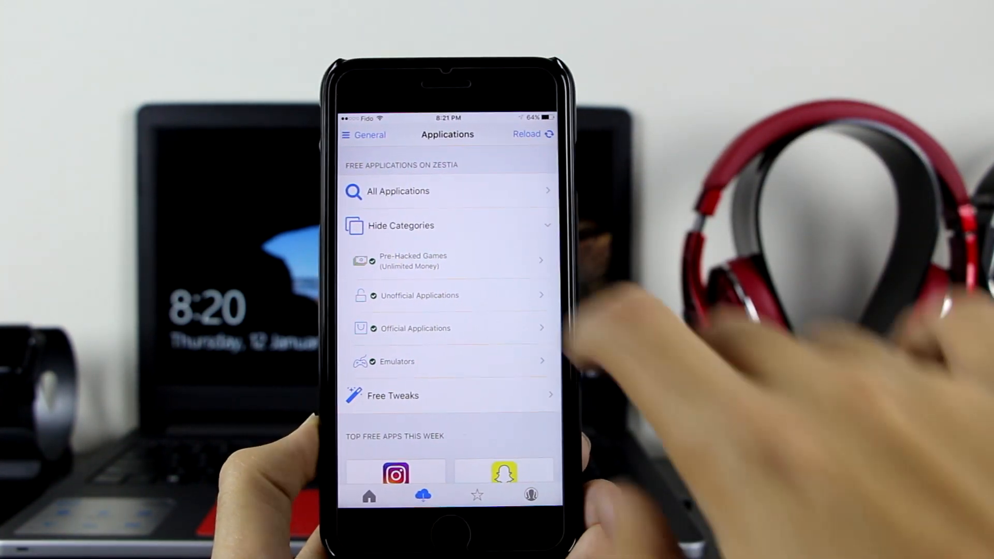
left_click(413, 260)
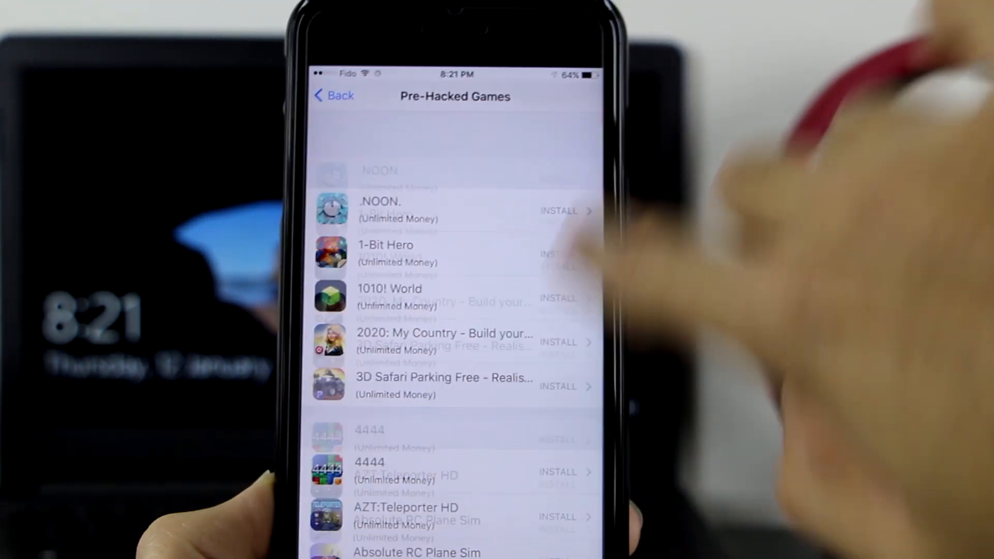
scroll("down", 3)
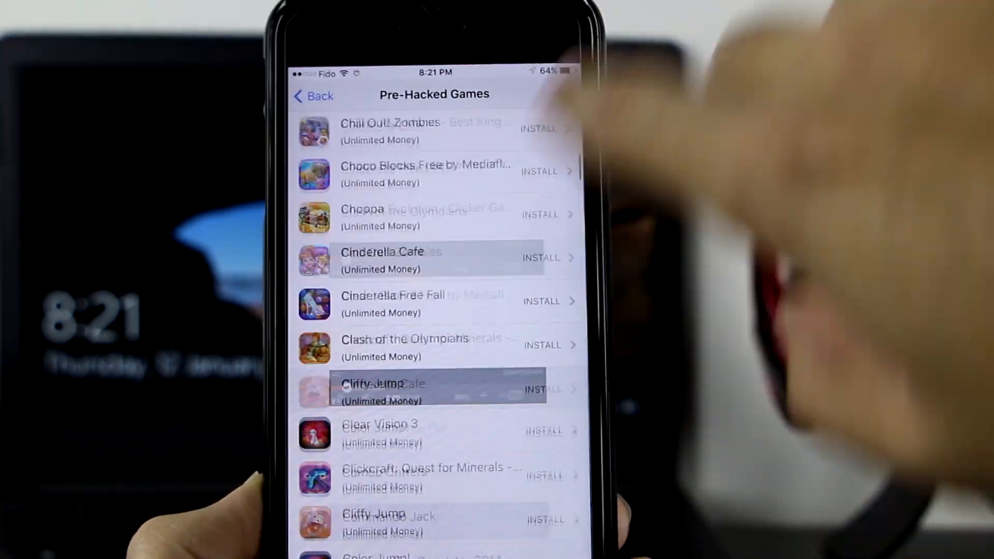
scroll("down", 3)
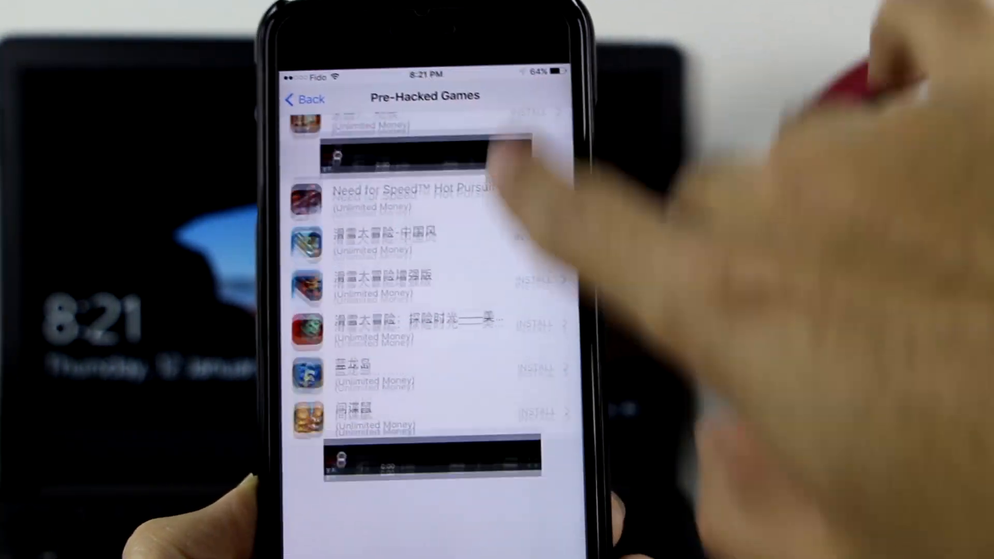
scroll("down", 3)
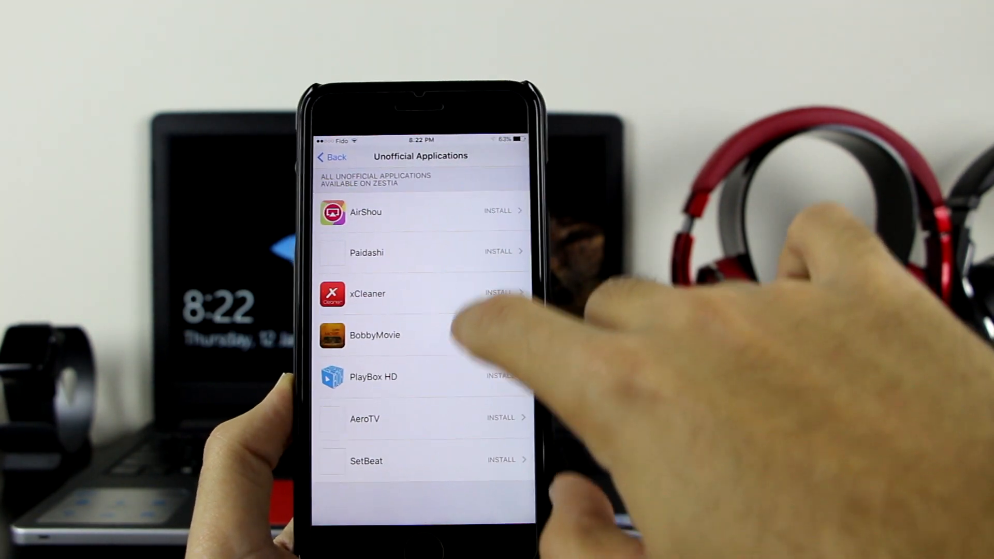
- Browse the Official Applications and Emulators categories, then reach the ZestiaID page
left_click(501, 211)
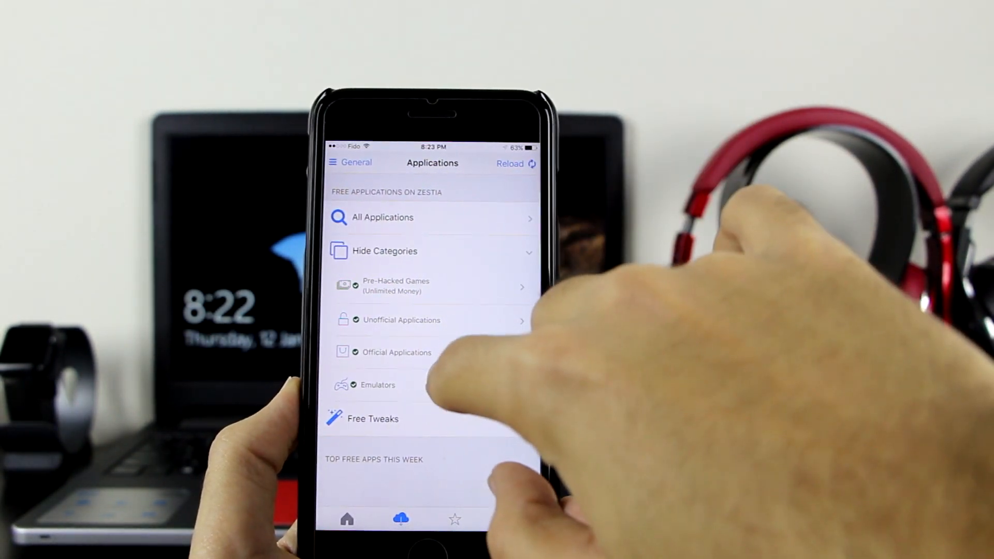
left_click(396, 352)
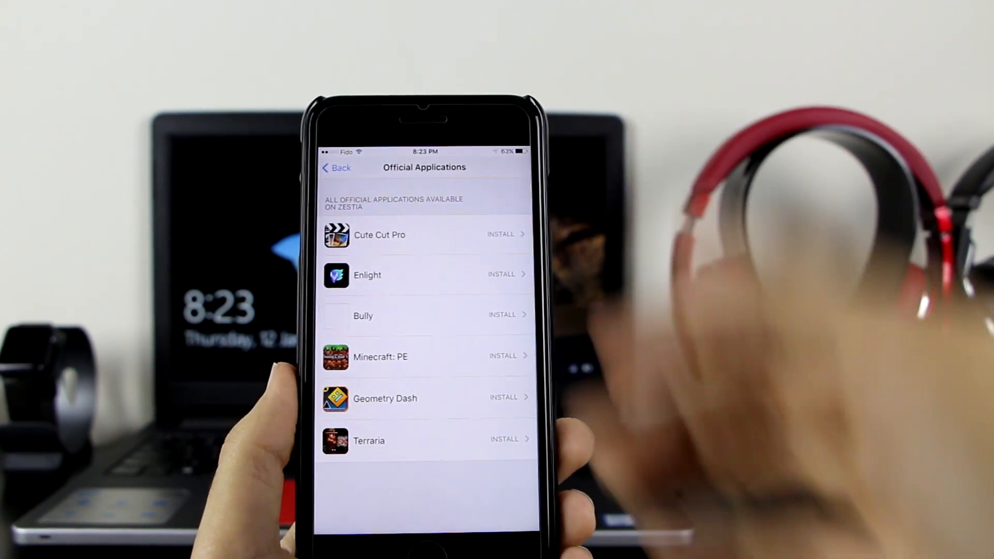
left_click(337, 167)
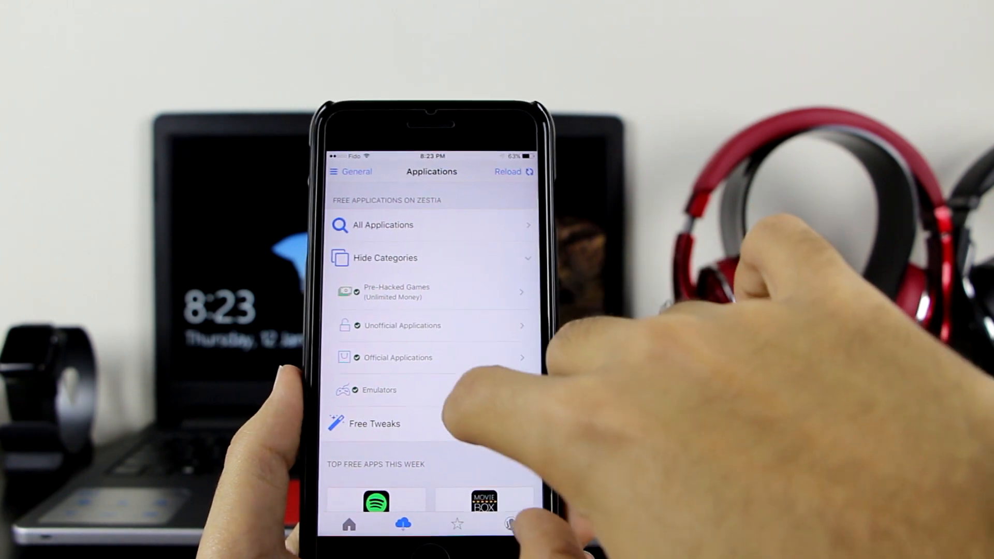
left_click(379, 390)
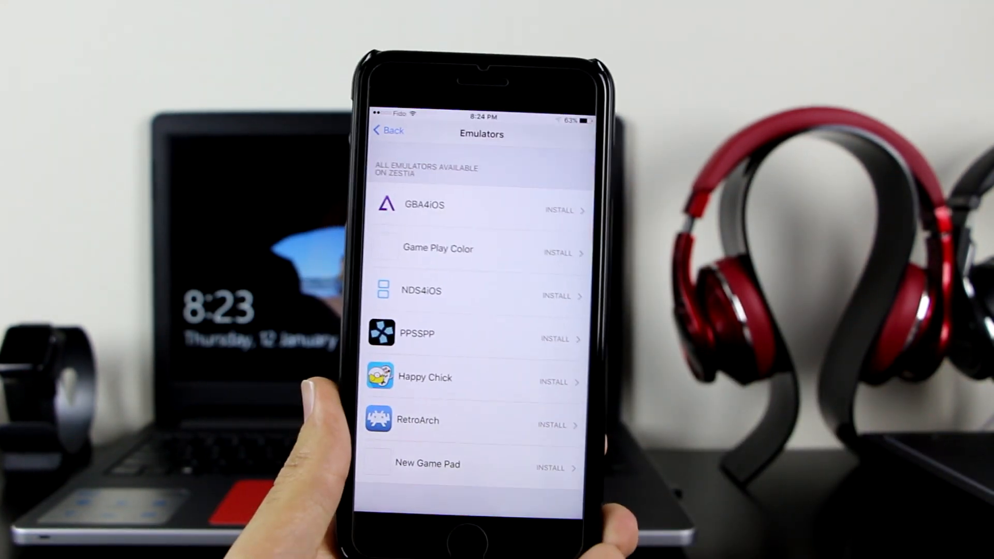
left_click(561, 210)
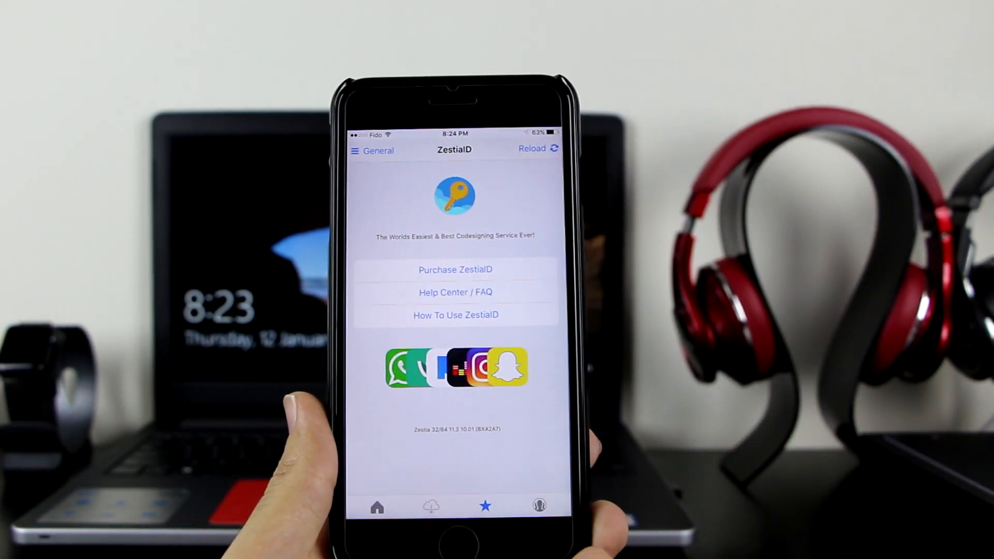
- View the Zestia Help Center, then open Applications and one app category
left_click(455, 292)
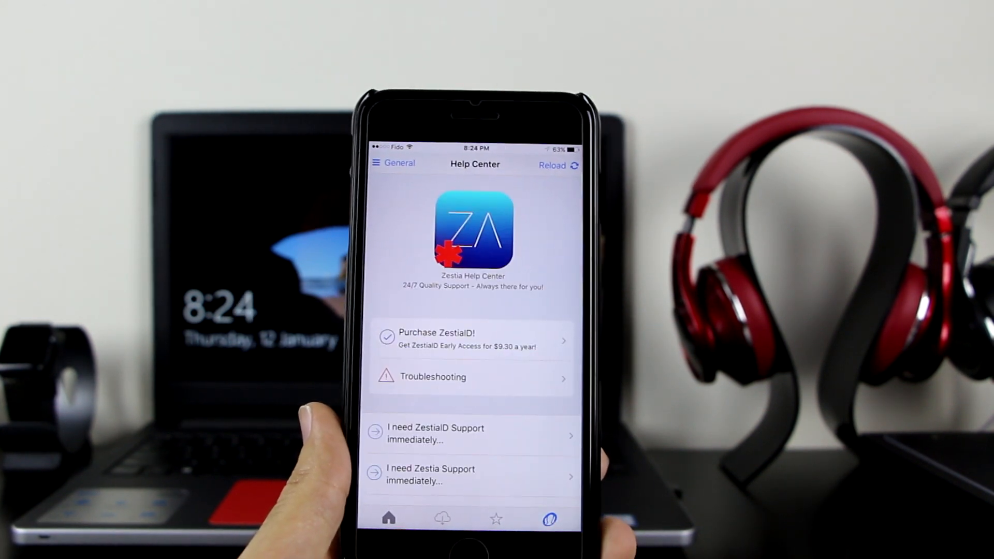
left_click(442, 517)
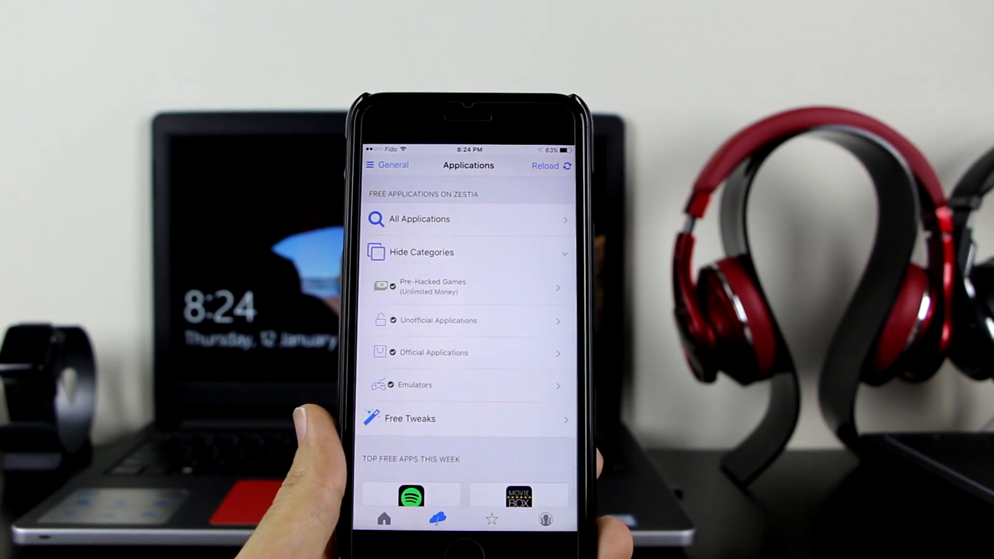
left_click(387, 519)
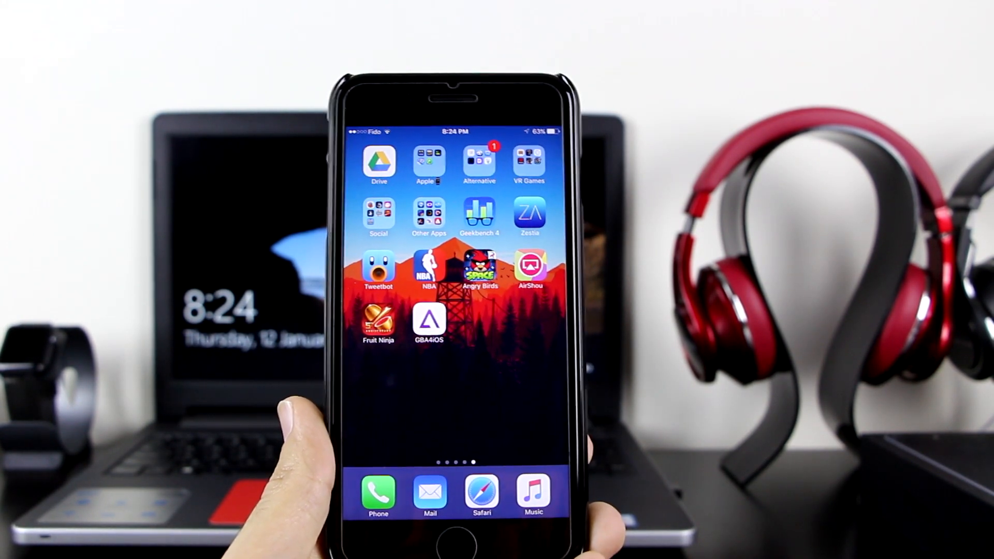
- Trust developer D&D PRO BEAUTY SRL under General > Profiles & Device Management
scroll("left", 3)
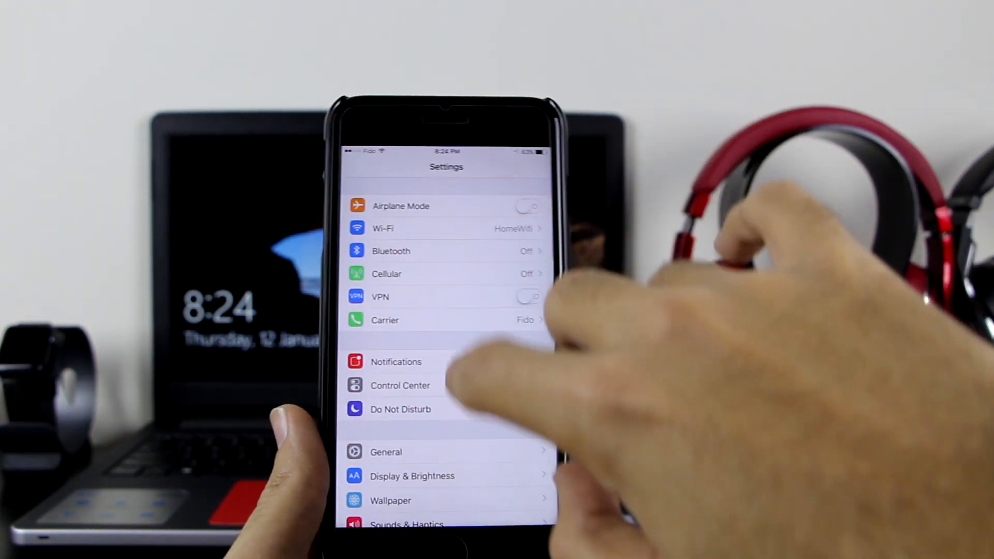
left_click(385, 451)
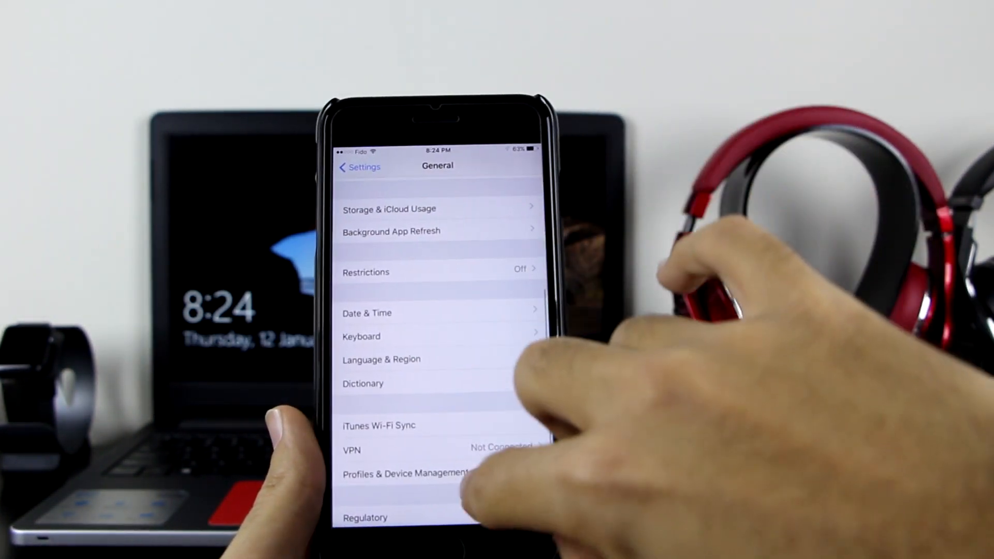
left_click(406, 473)
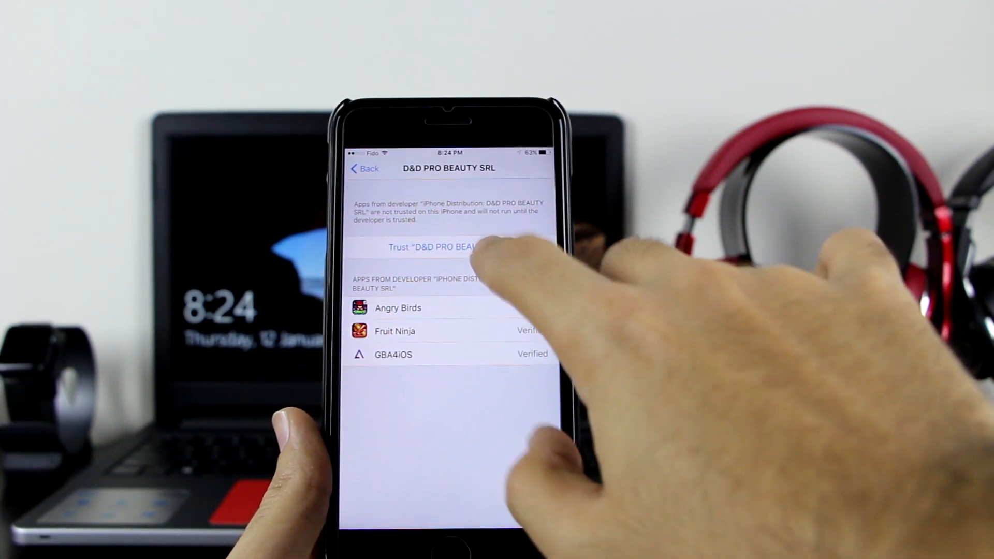
left_click(450, 248)
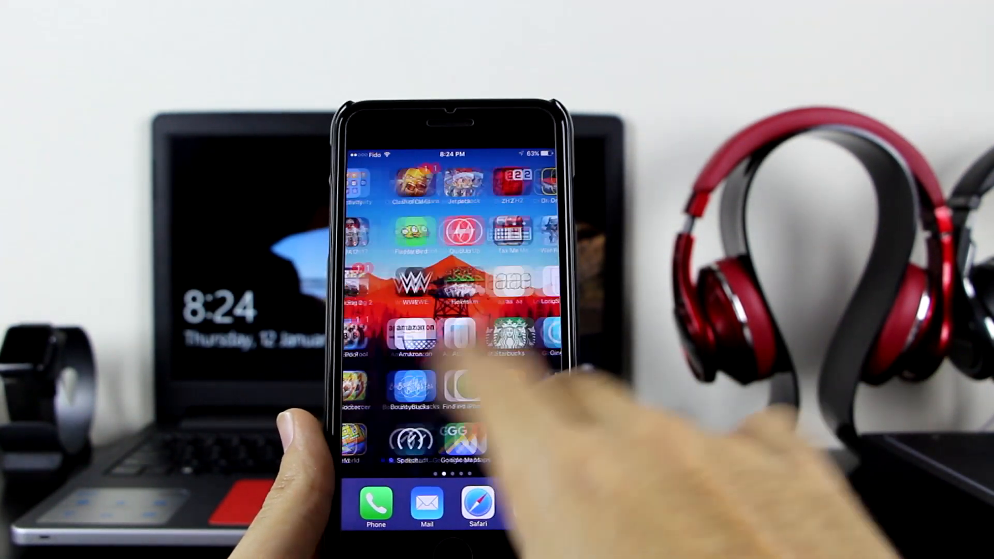
- Launch the installed NBA app and answer its notifications request
scroll("left", 3)
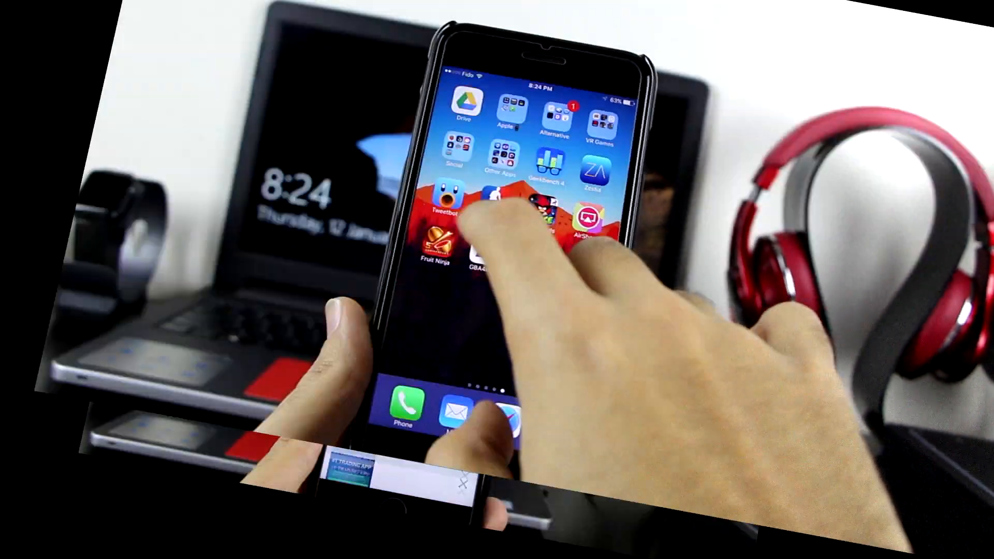
left_click(452, 197)
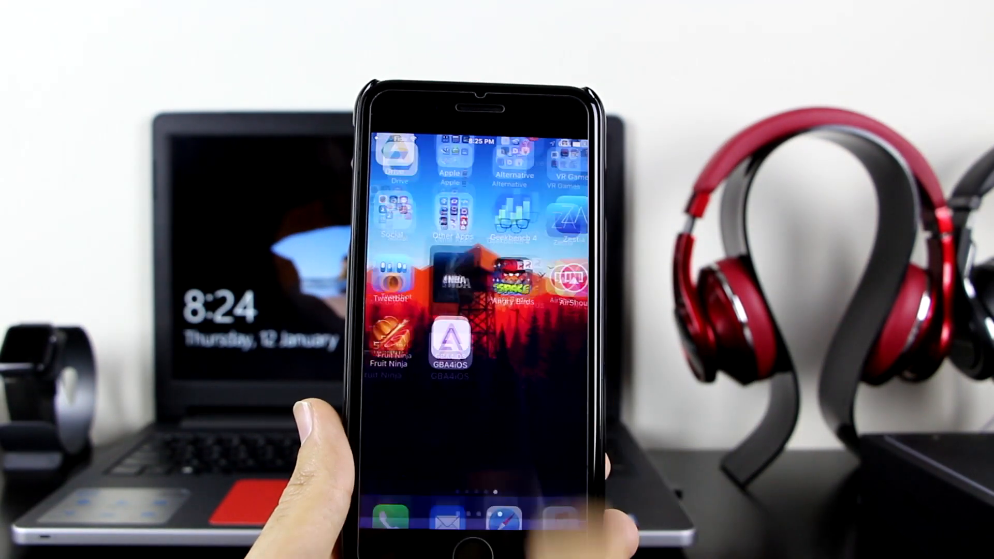
left_click(451, 278)
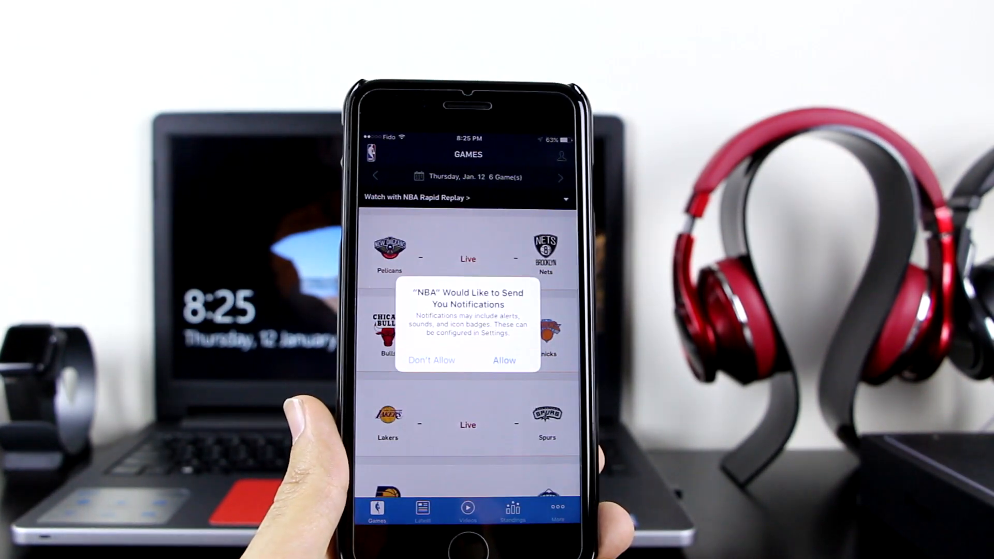
left_click(504, 360)
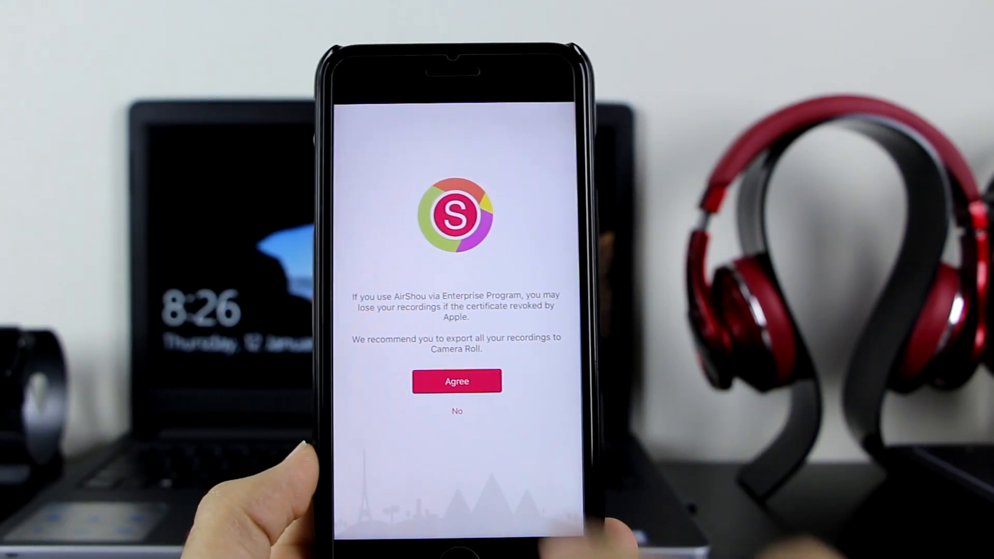
- Accept AirShou's certificate warning, then get GBA4iOS past its notification and welcome prompts
left_click(457, 381)
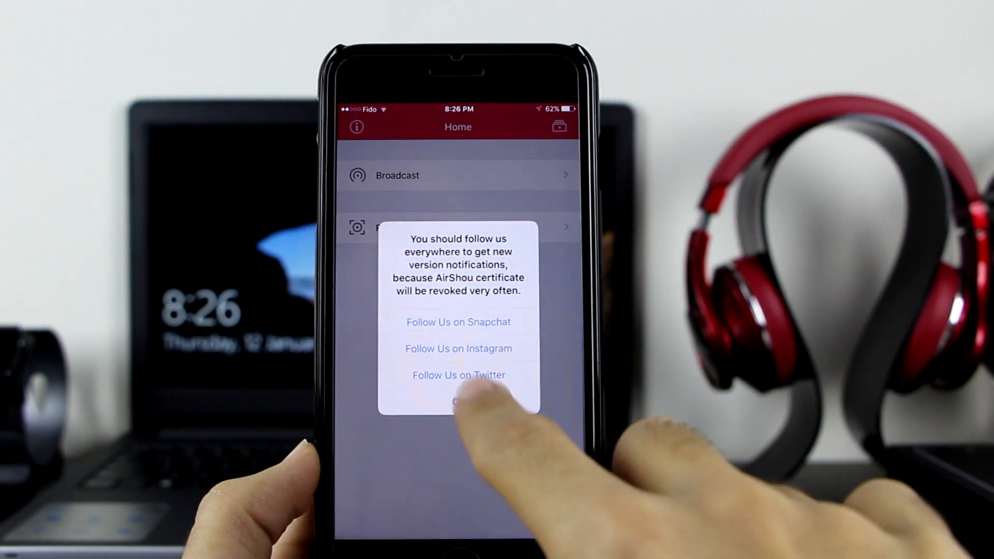
left_click(458, 401)
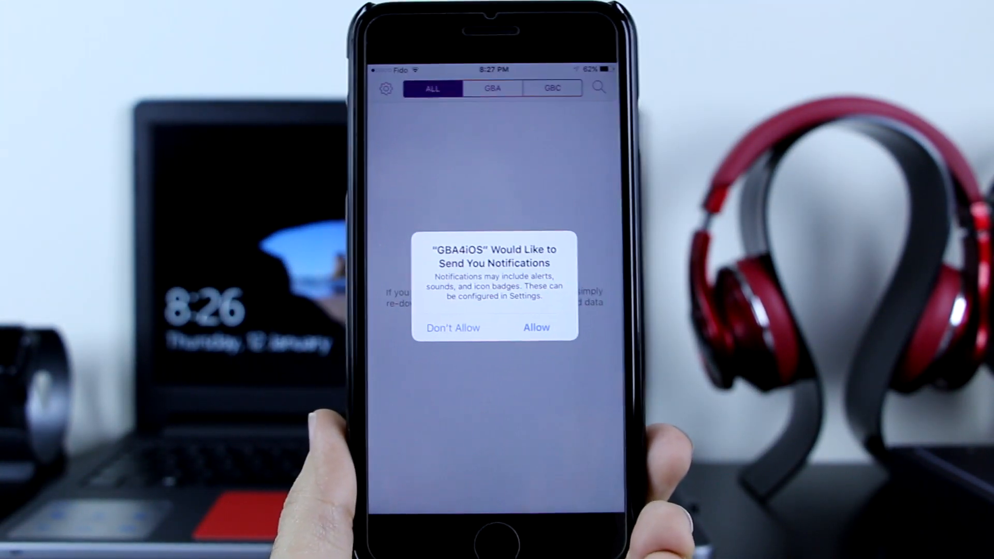
left_click(536, 328)
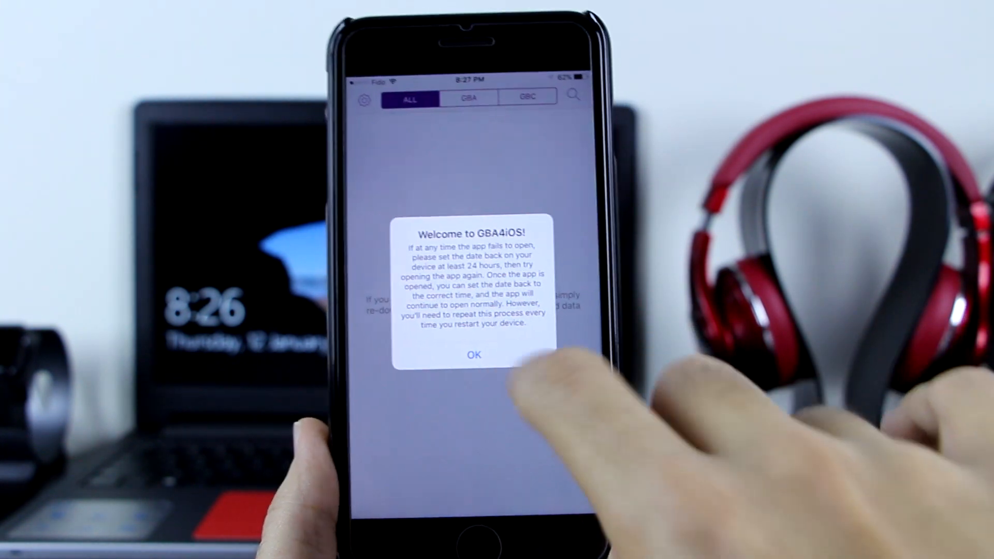
left_click(474, 356)
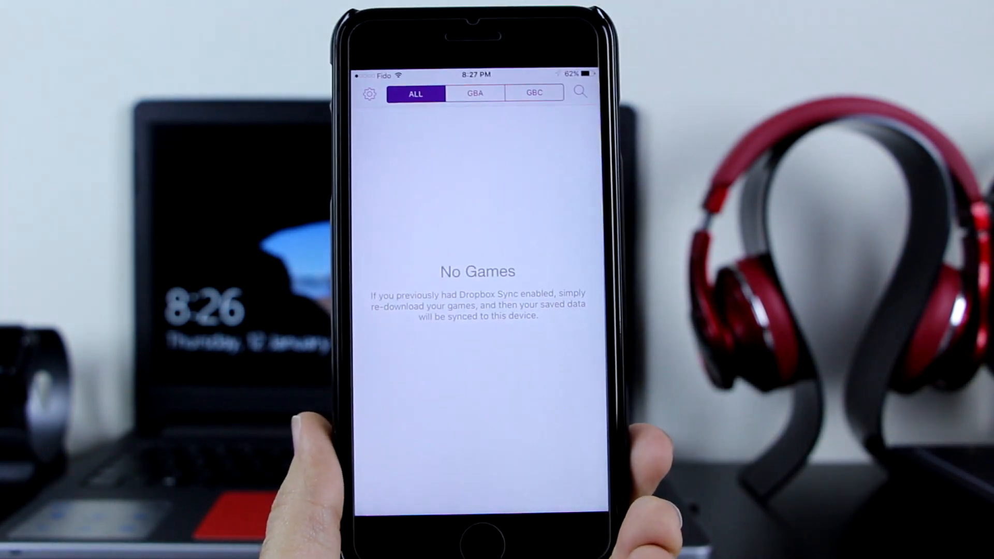